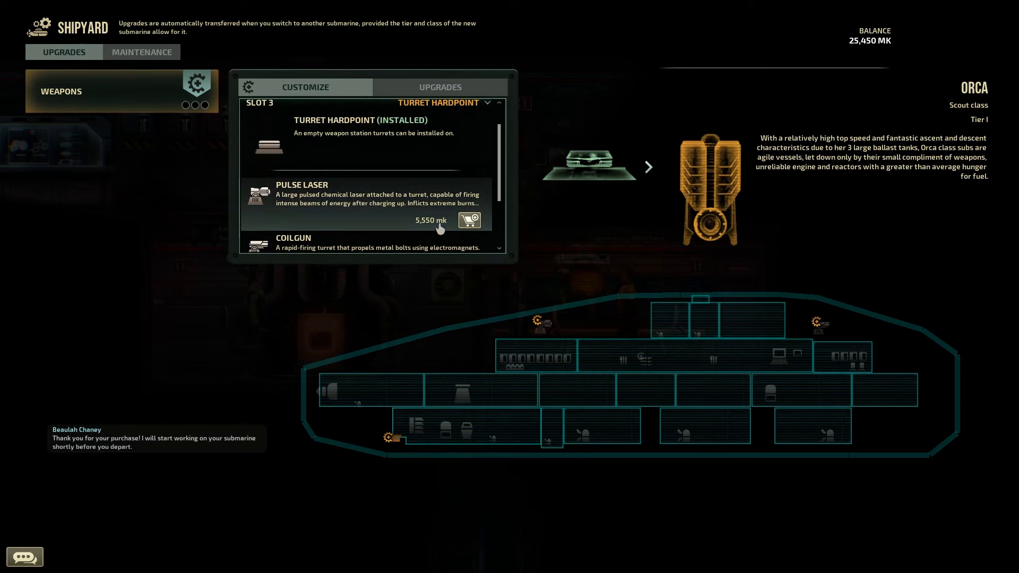
# Buy a pulse laser for the Orca's weapon slot 3 and view the Pulse Laser Fuel Box recycle recipe
pyautogui.click(469, 220)
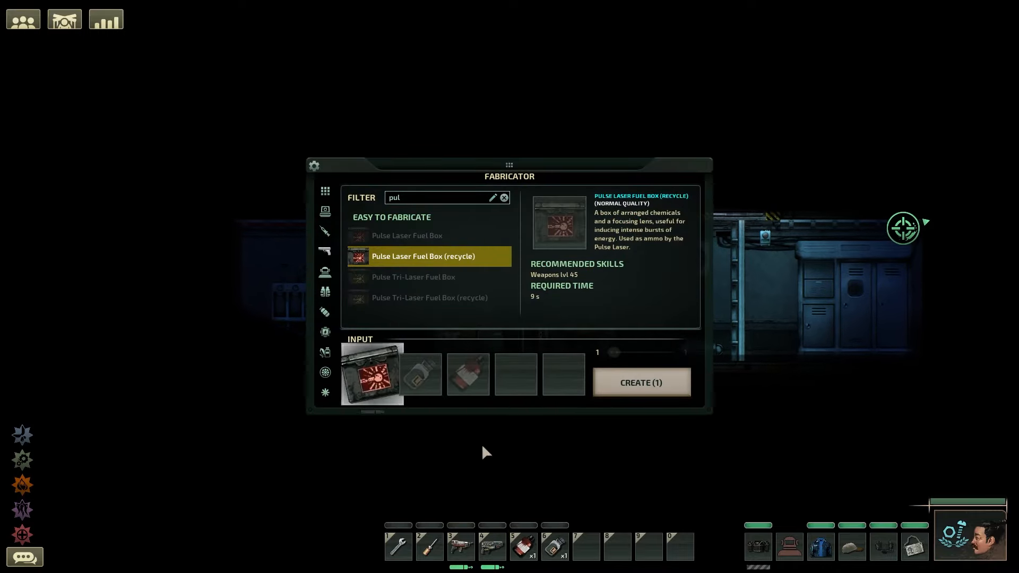
pyautogui.click(640, 382)
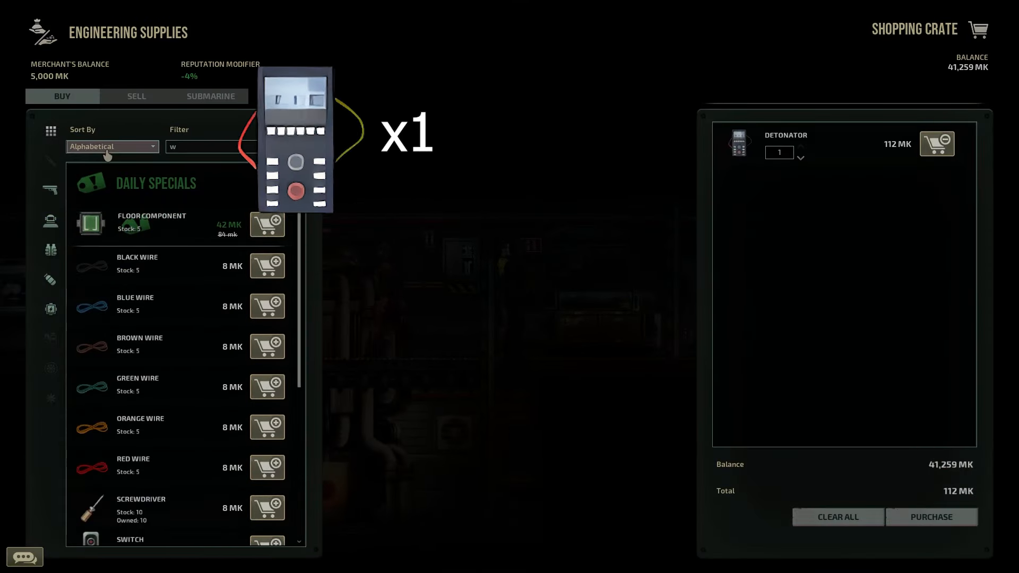
# Add a Detonator to the shopping crate and unlock the Machinist's Hull Fixer talent
pyautogui.click(266, 265)
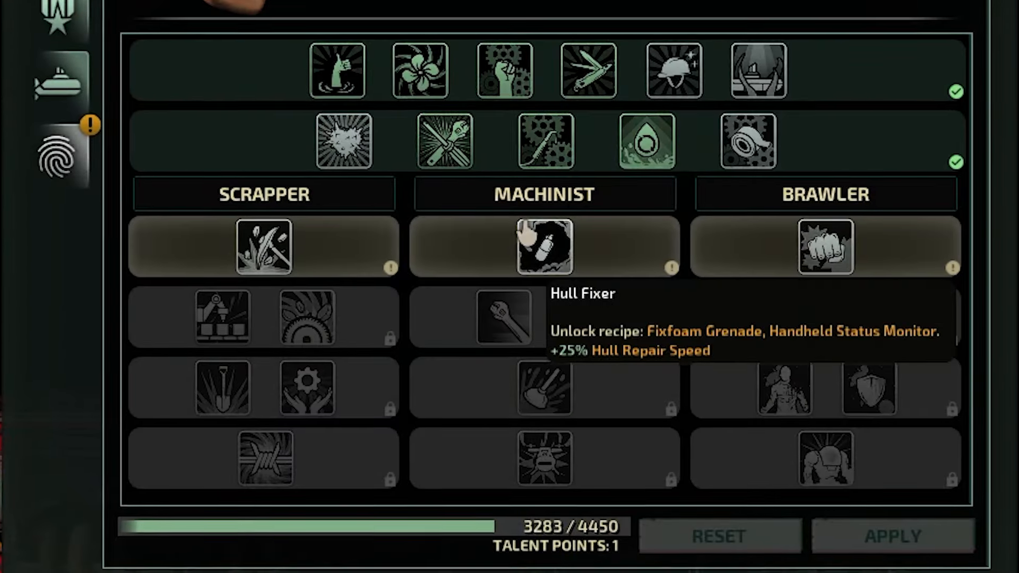
pyautogui.click(544, 246)
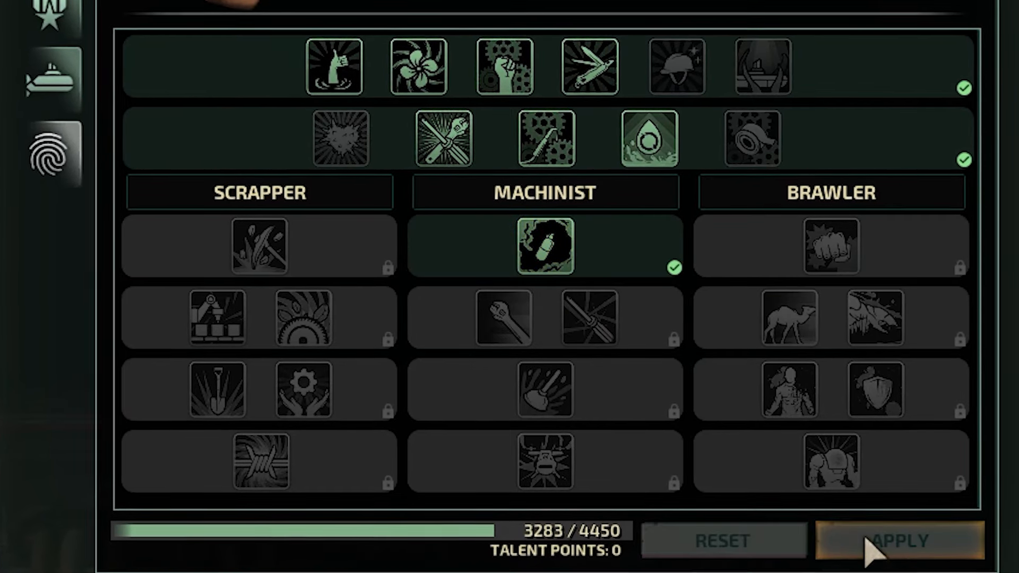
pyautogui.moveTo(881, 391)
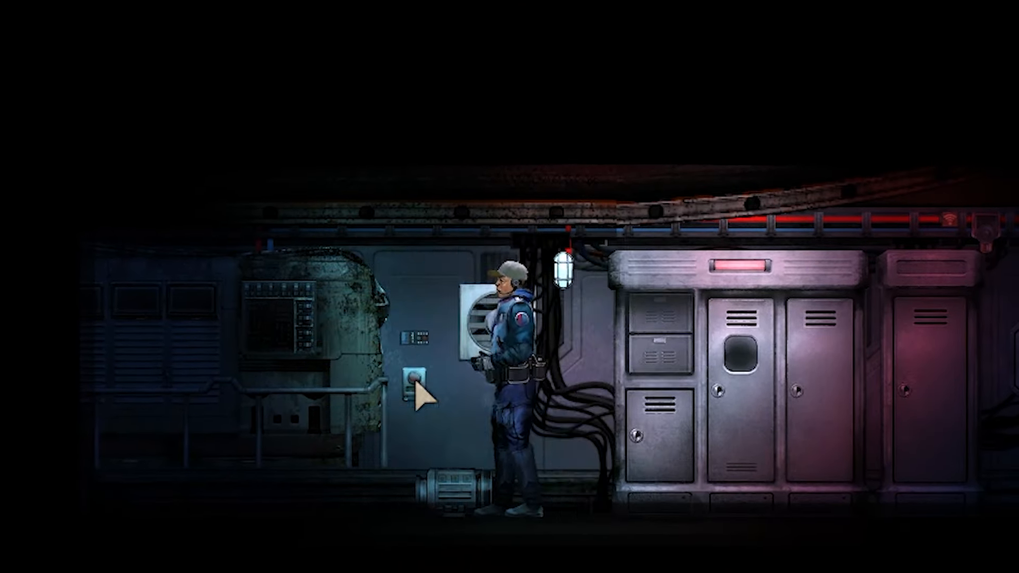
# Press the wall button and interact with the nearby water detector
pyautogui.click(418, 393)
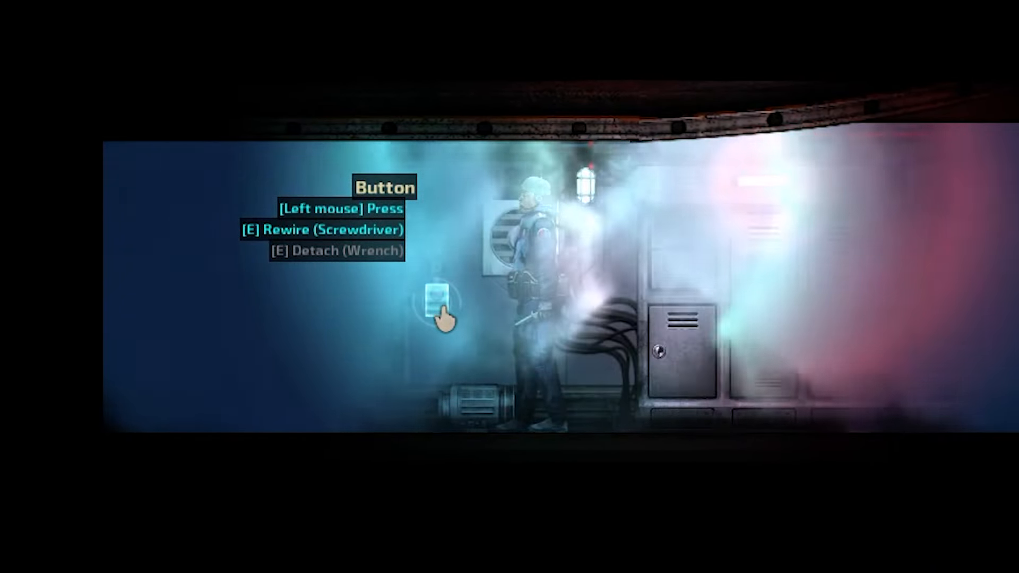
pyautogui.click(431, 305)
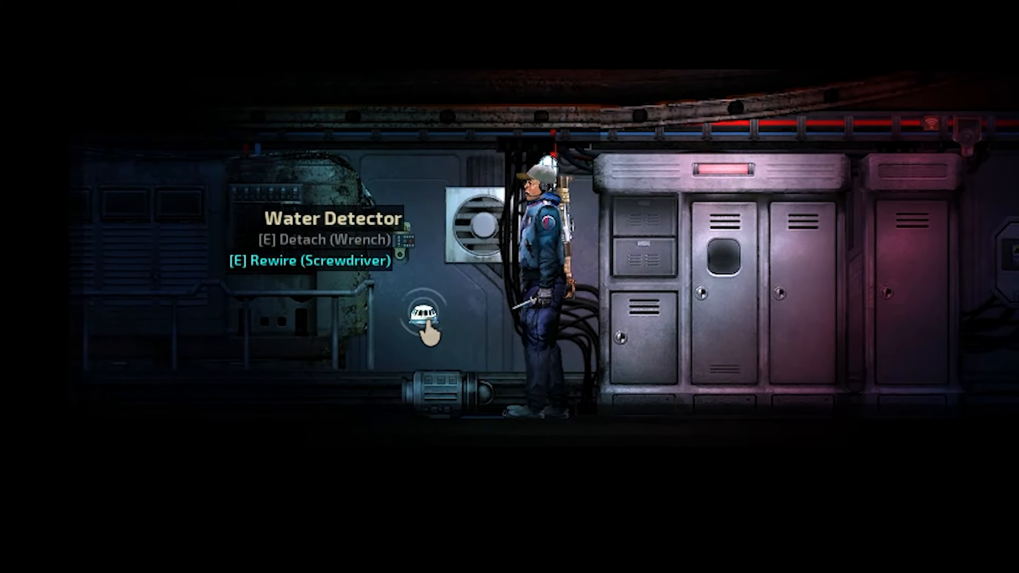
pyautogui.click(425, 327)
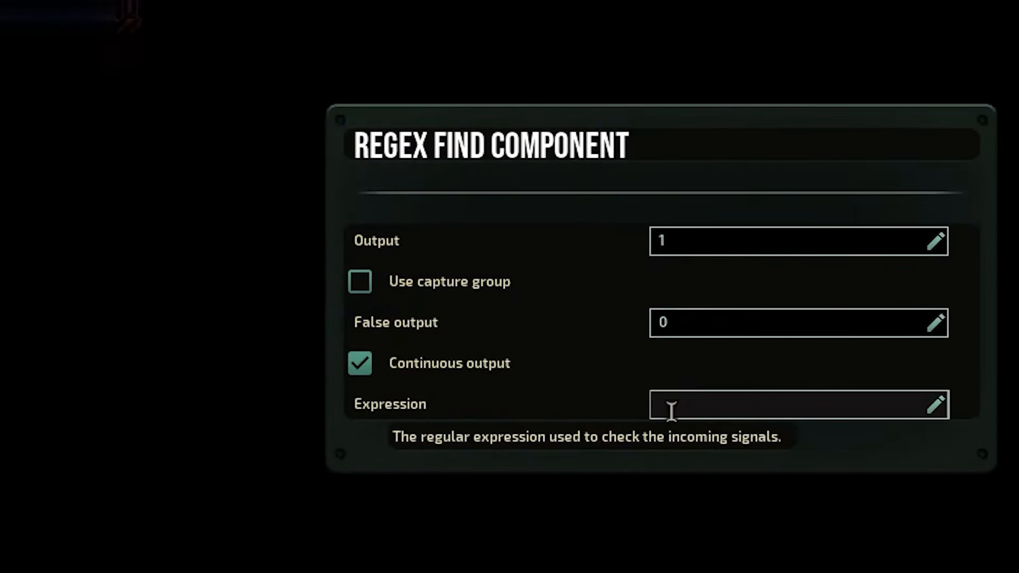
# Start the Regex Find Component's expression with ^
pyautogui.write('^')
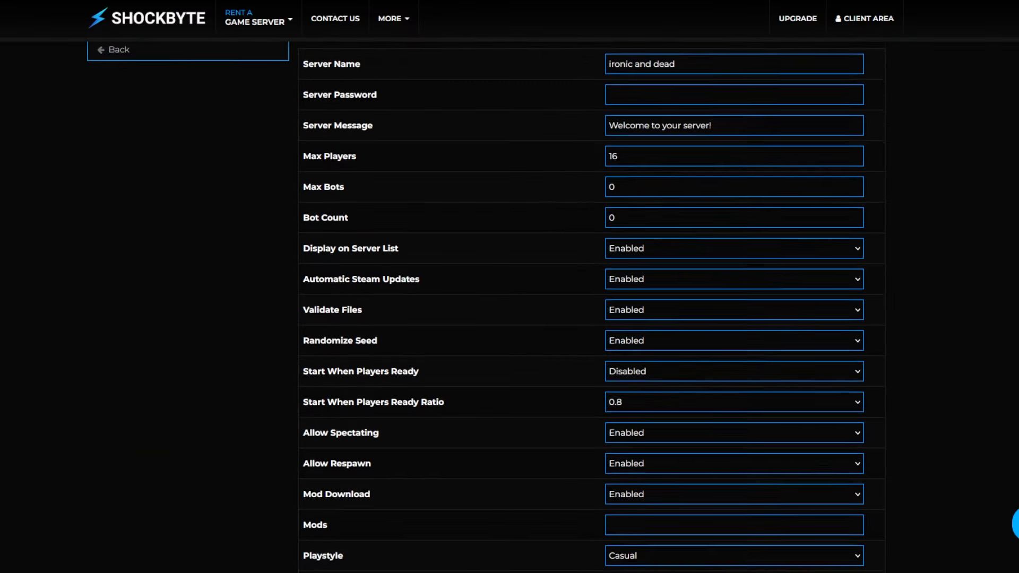
pyautogui.scroll(-3)
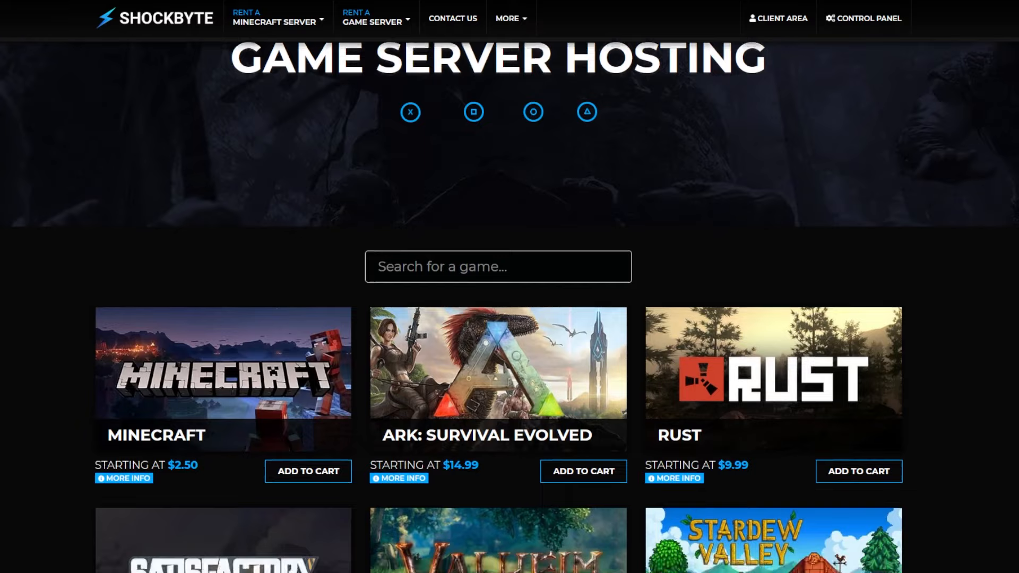
pyautogui.scroll(-3)
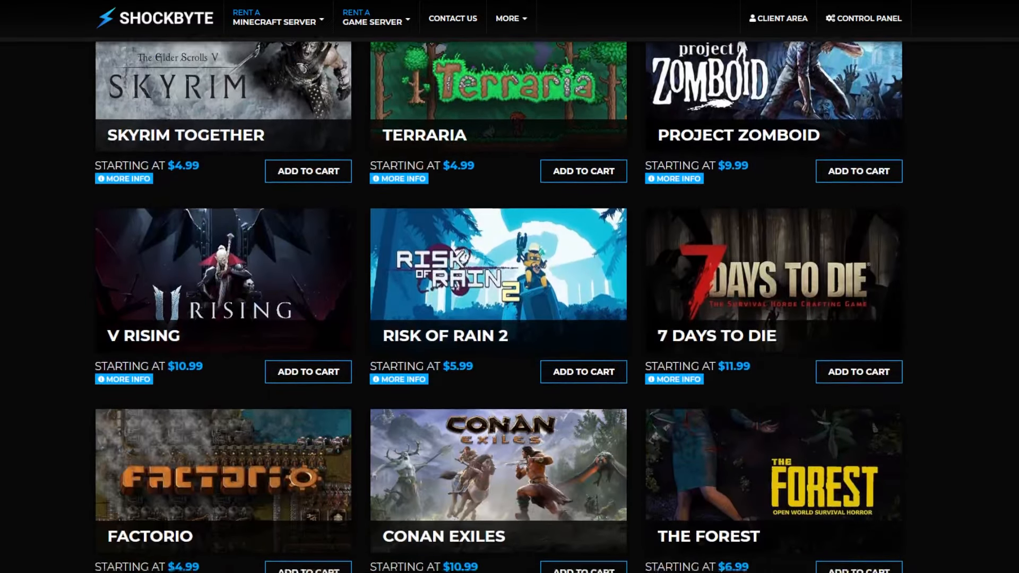
pyautogui.scroll(-3)
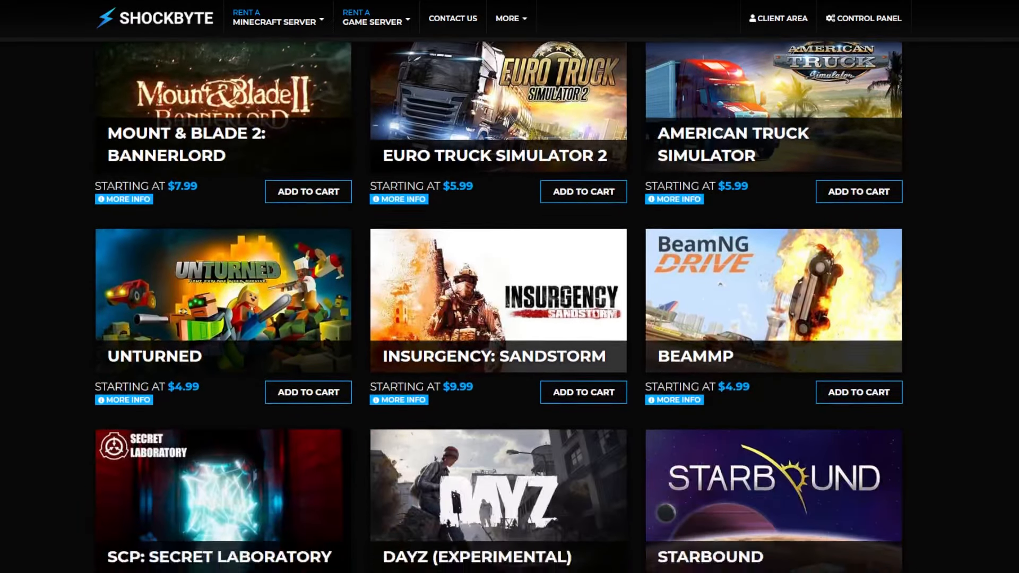
pyautogui.scroll(-3)
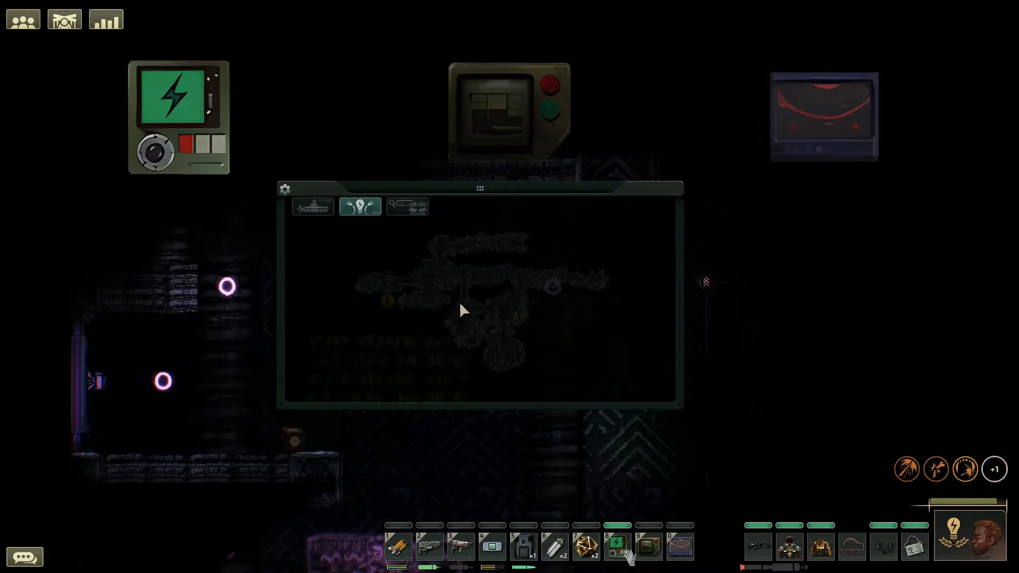
# Switch the status monitor to the wreck's room layout map
pyautogui.click(312, 210)
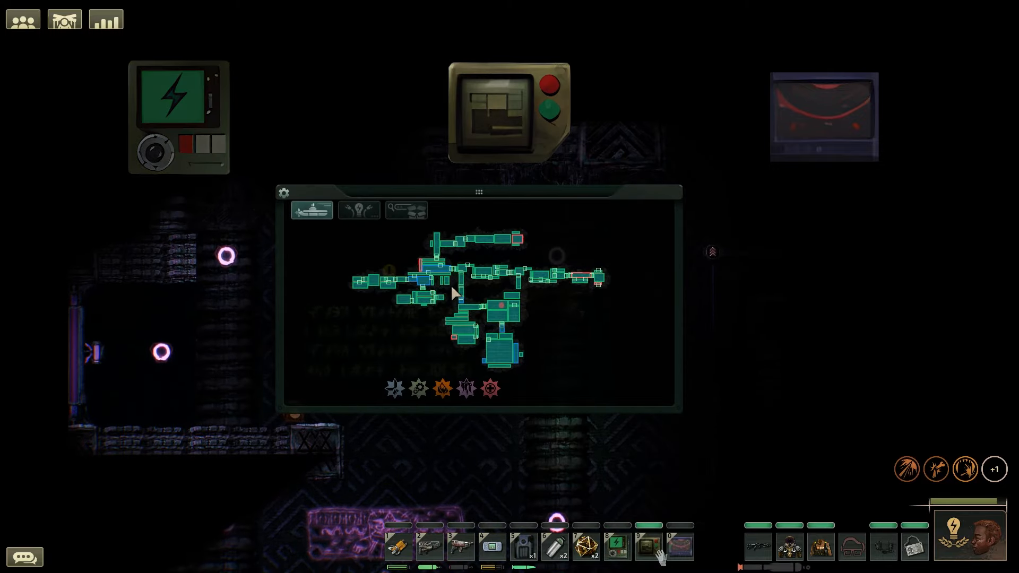
pyautogui.click(405, 210)
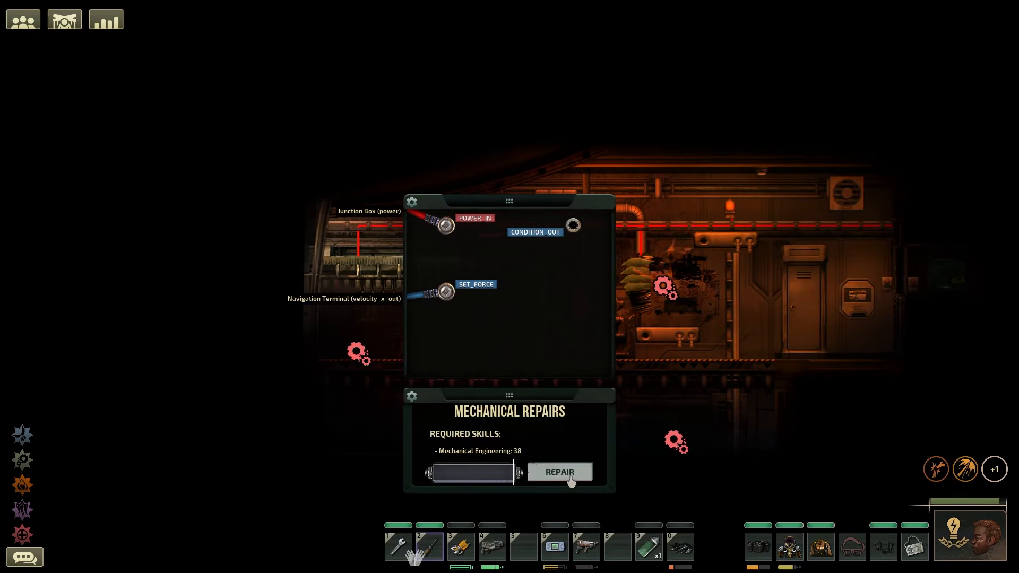
# Repair the broken machine, then select a hardened tool recipe in the fabricator
pyautogui.click(559, 471)
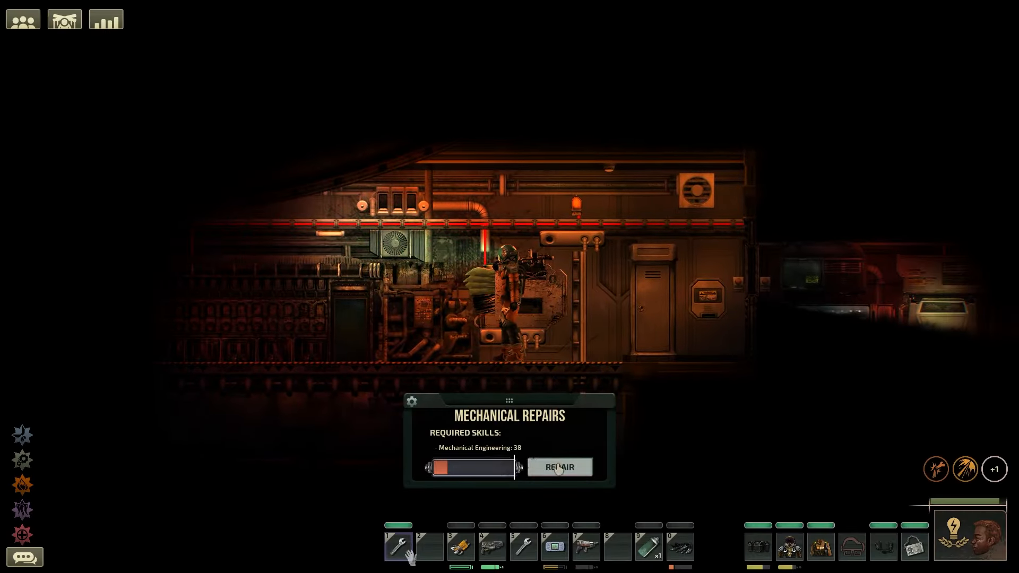
pyautogui.click(559, 467)
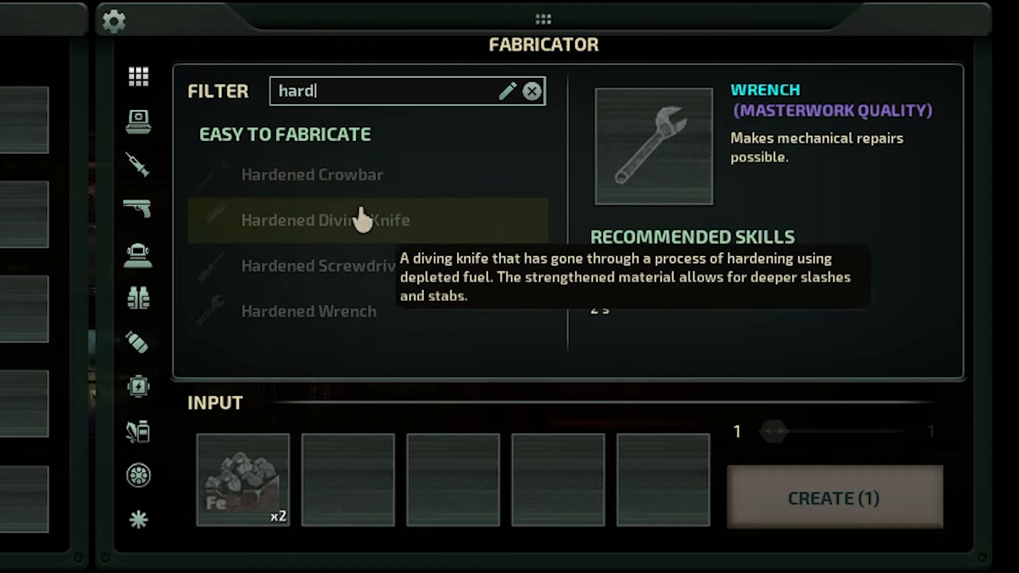
pyautogui.click(327, 265)
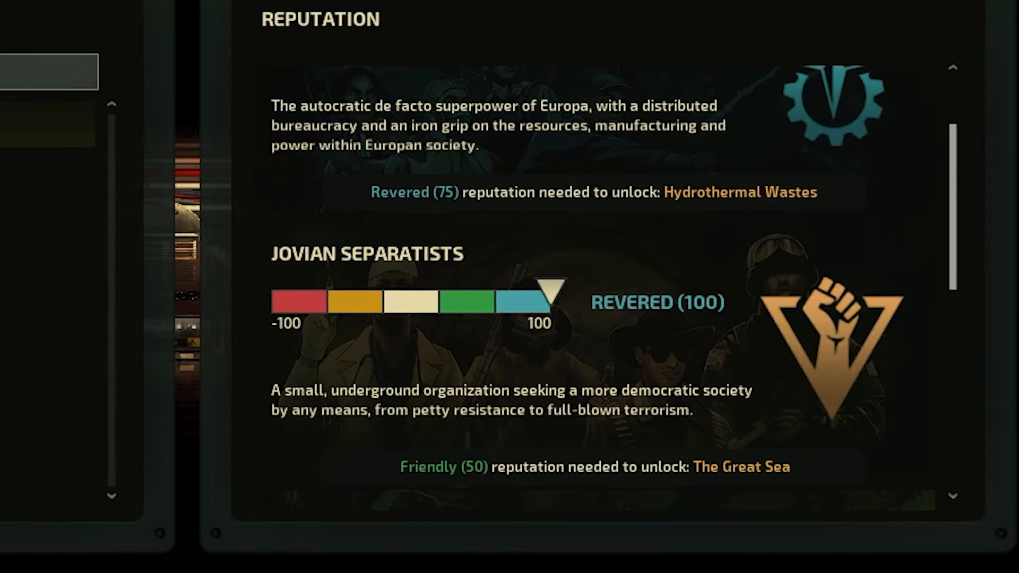
# Find the Bandolier recipe in the fabricator and craft it
pyautogui.scroll(-3)
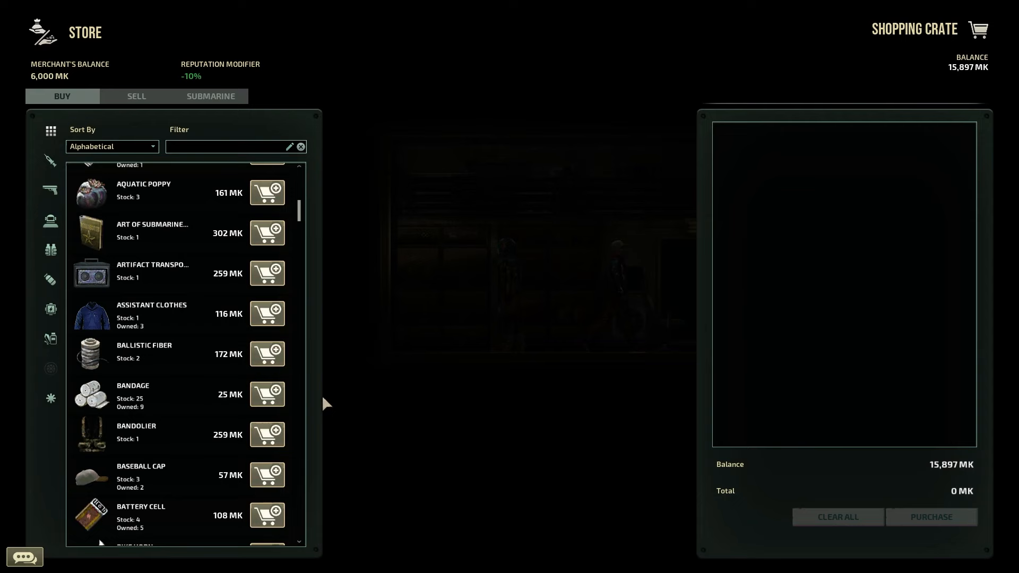
pyautogui.click(930, 516)
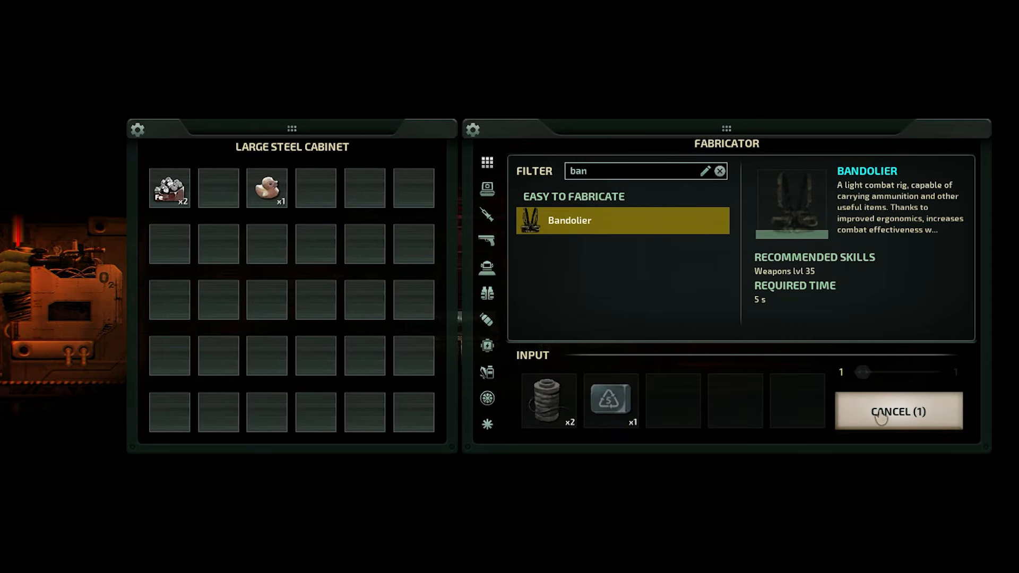
pyautogui.click(897, 411)
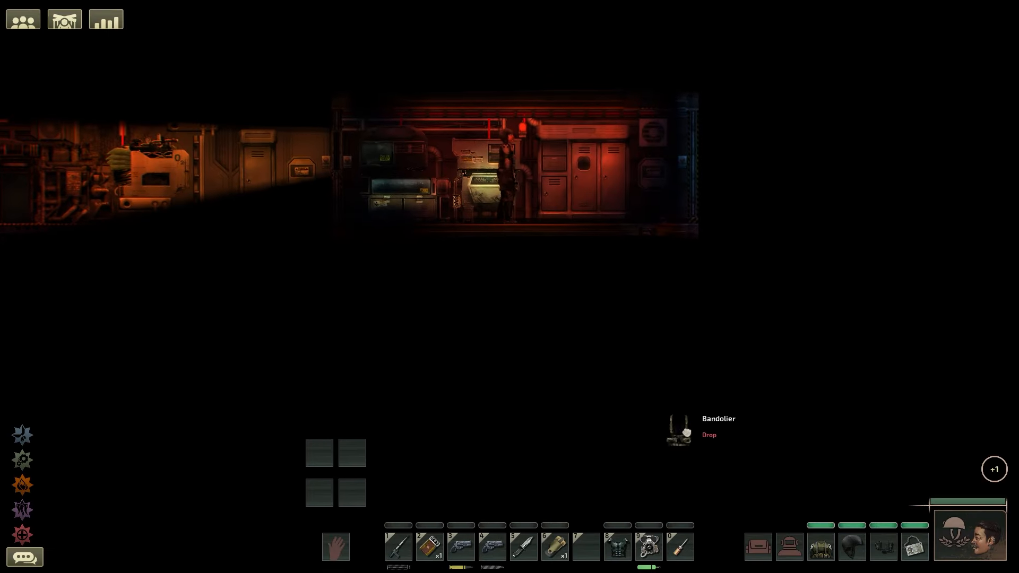